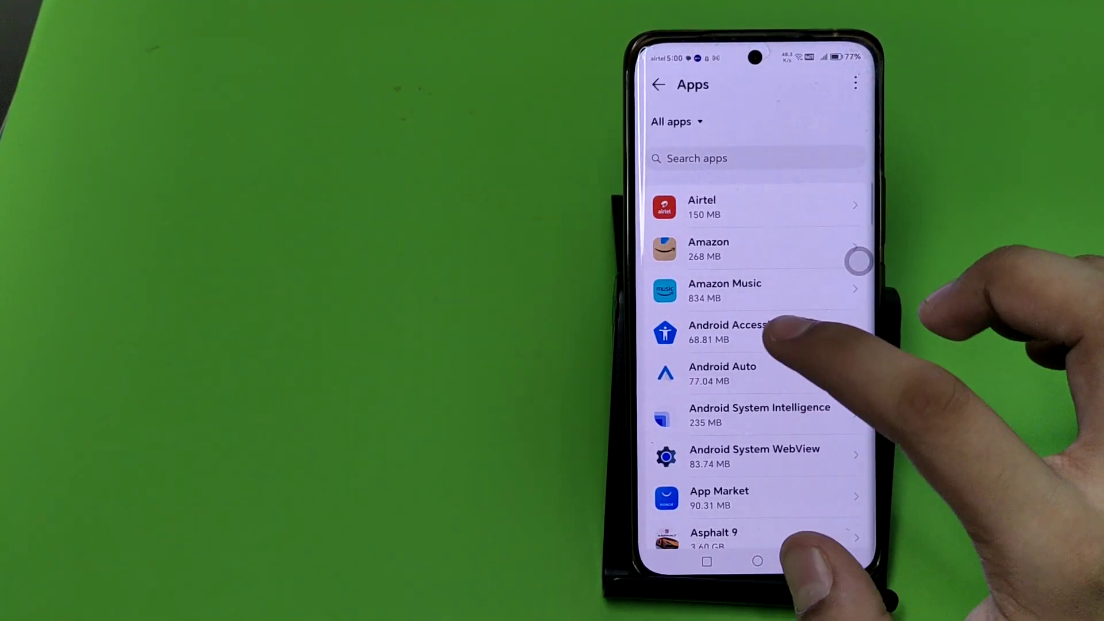
Step: Select Amazon Music from the Apps list to show its App info page
{"action": "left_click", "coordinate": [725, 290]}
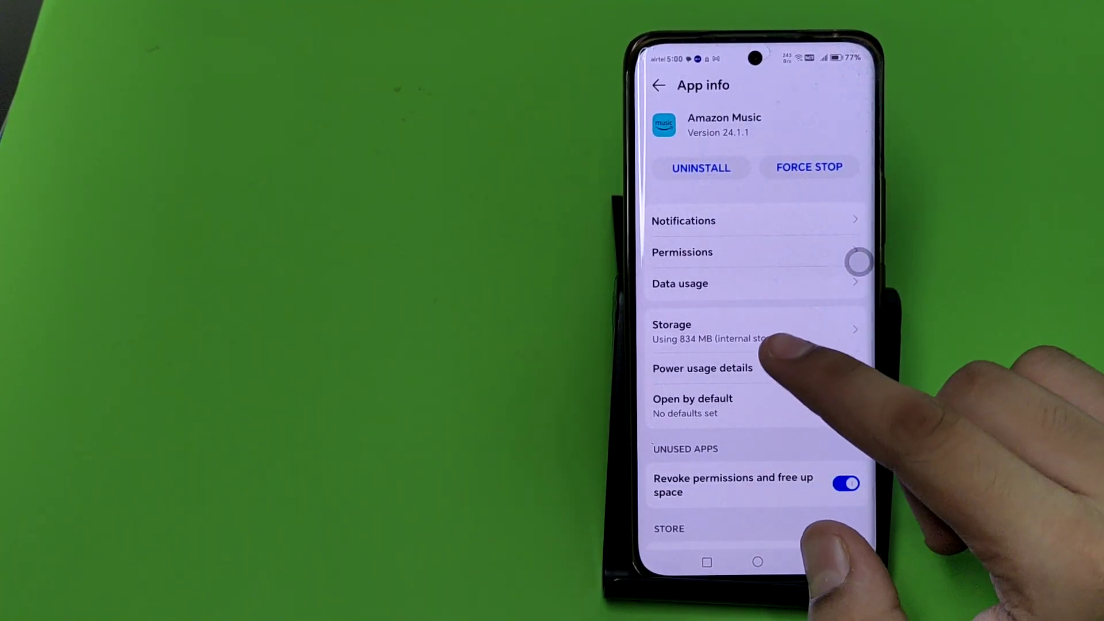